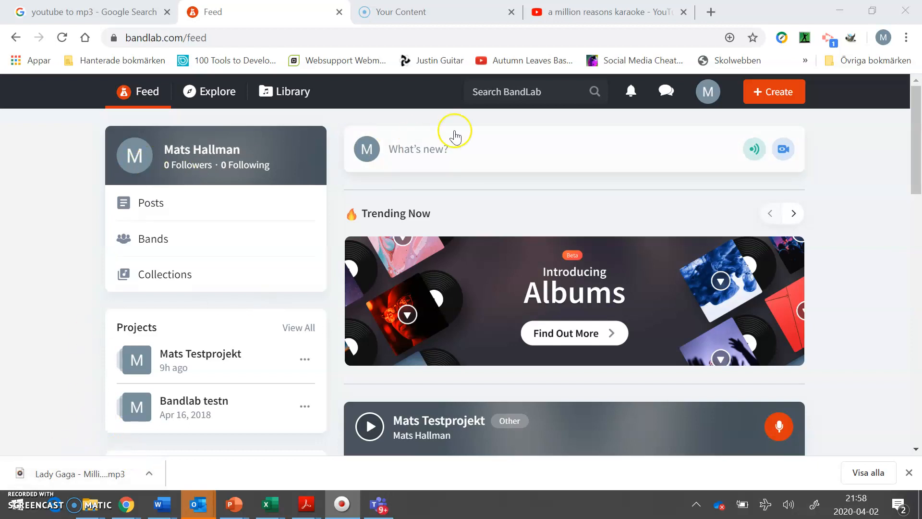
Step: Return to the Google results for 'youtube to mp3' from the BandLab feed
click(88, 11)
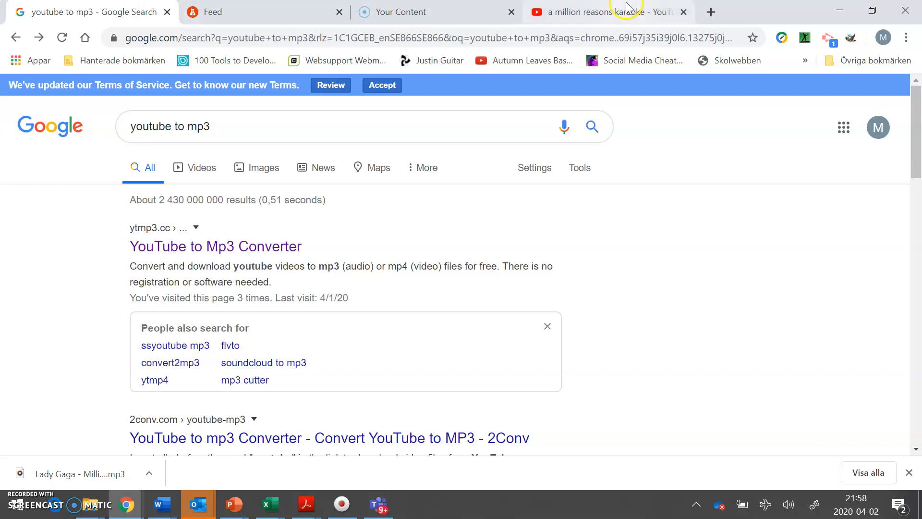
Step: Show the YouTube results for 'a million reasons karaoke'
click(600, 11)
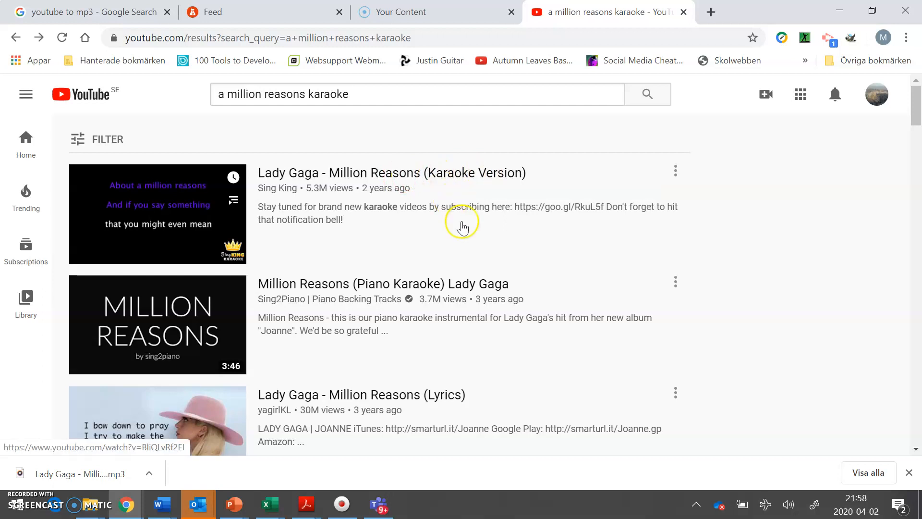
mouse_move(369, 128)
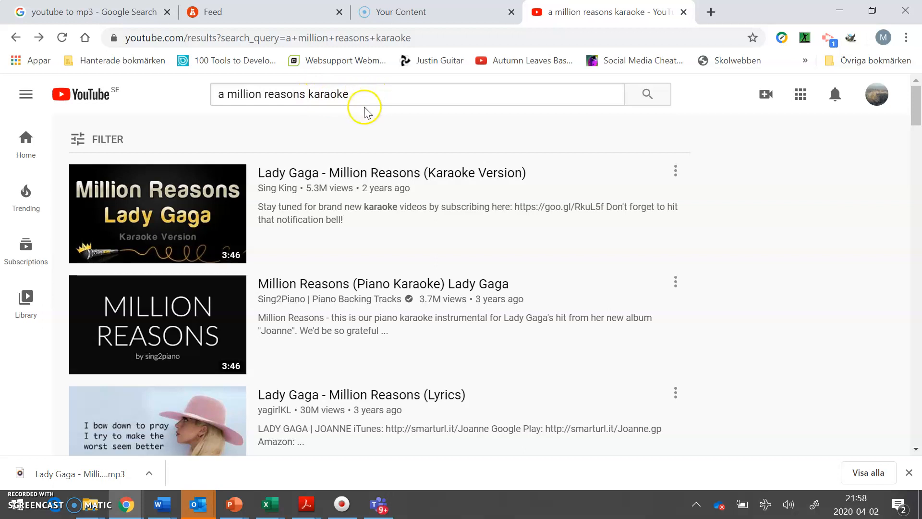
mouse_move(156, 213)
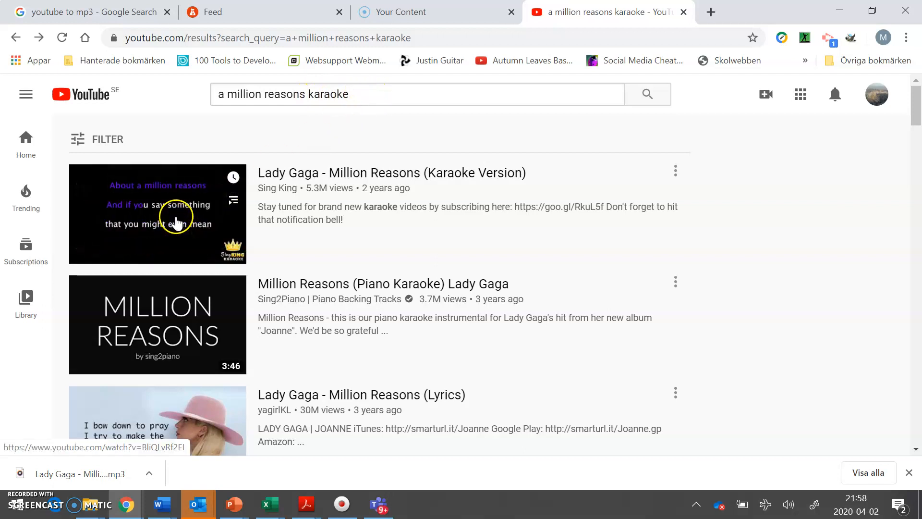
Step: Play the Sing King Million Reasons karaoke video and copy its youtu.be share link
click(157, 214)
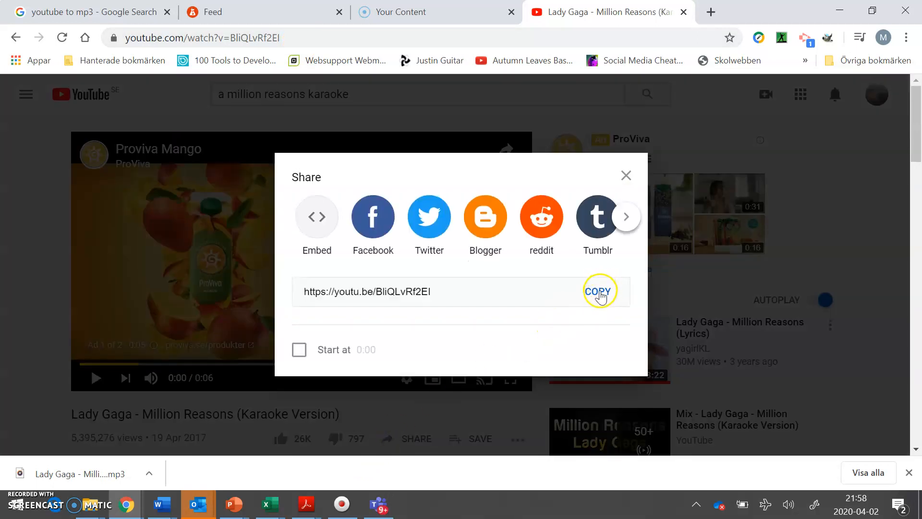
click(599, 291)
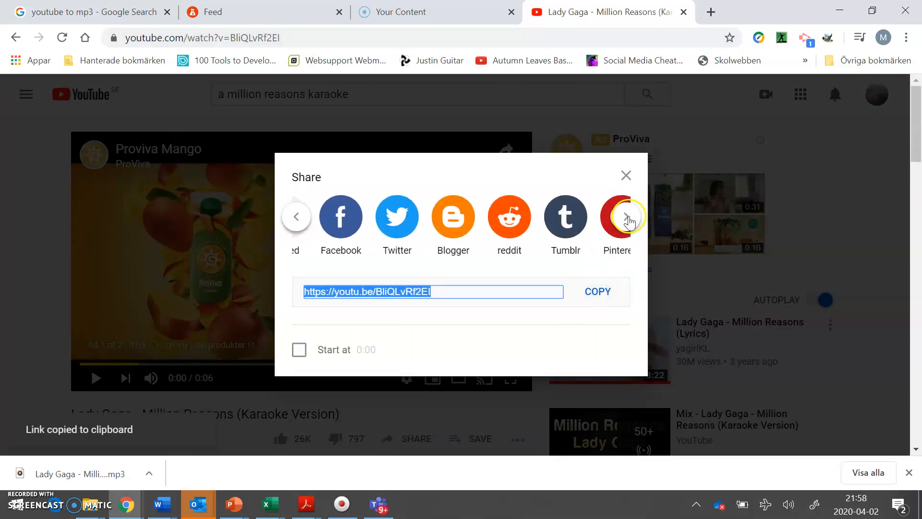
click(625, 175)
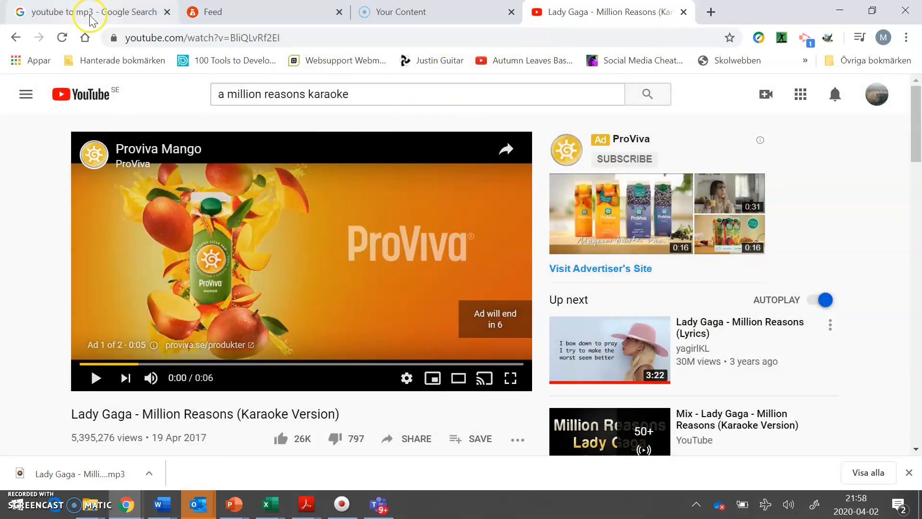
Step: Reach the ytmp3.cc YouTube to Mp3 Converter from the Google results
click(89, 11)
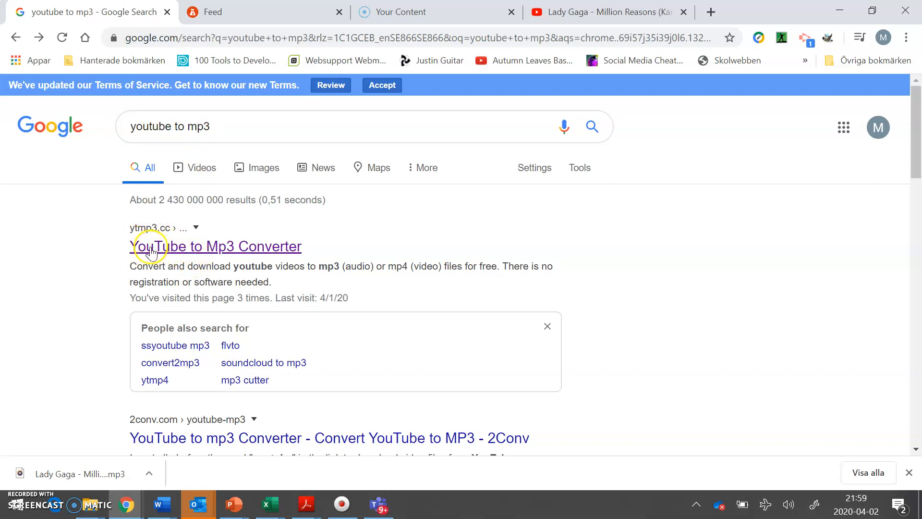
click(215, 246)
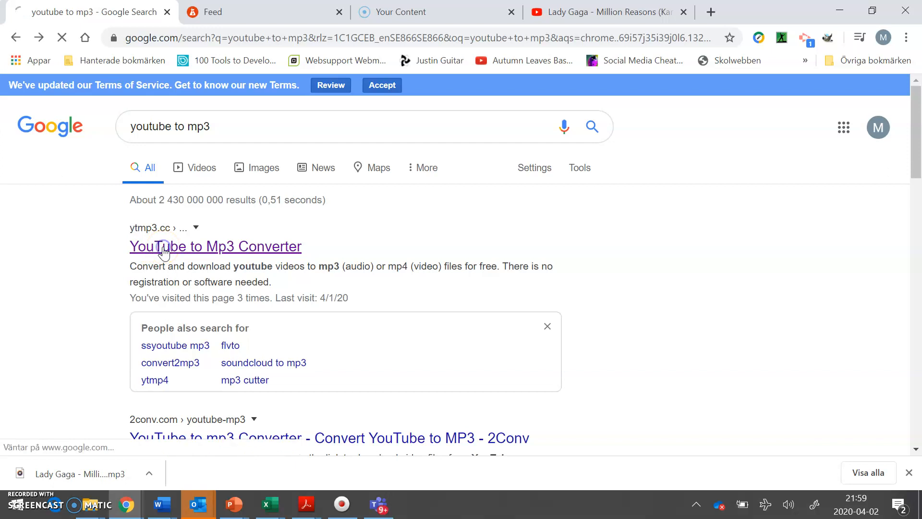
click(215, 246)
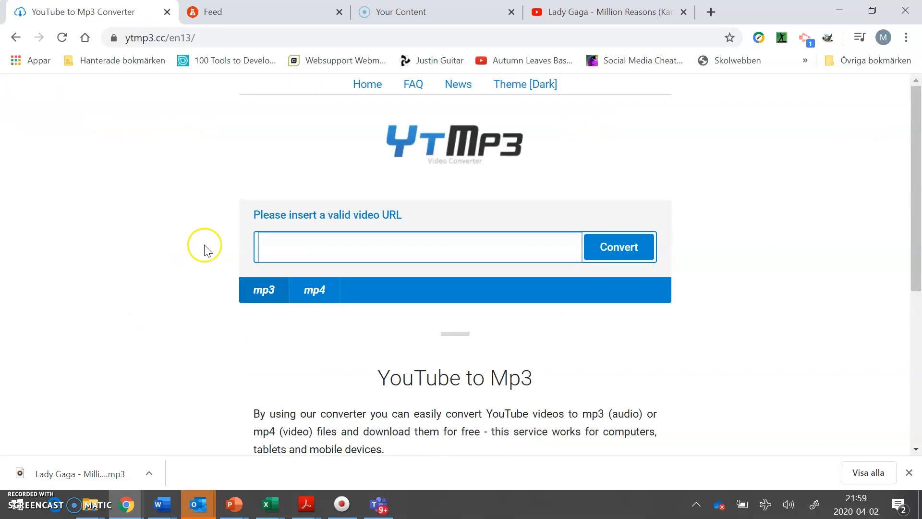
Step: Paste the copied karaoke link into the URL field and convert it to MP3
click(418, 247)
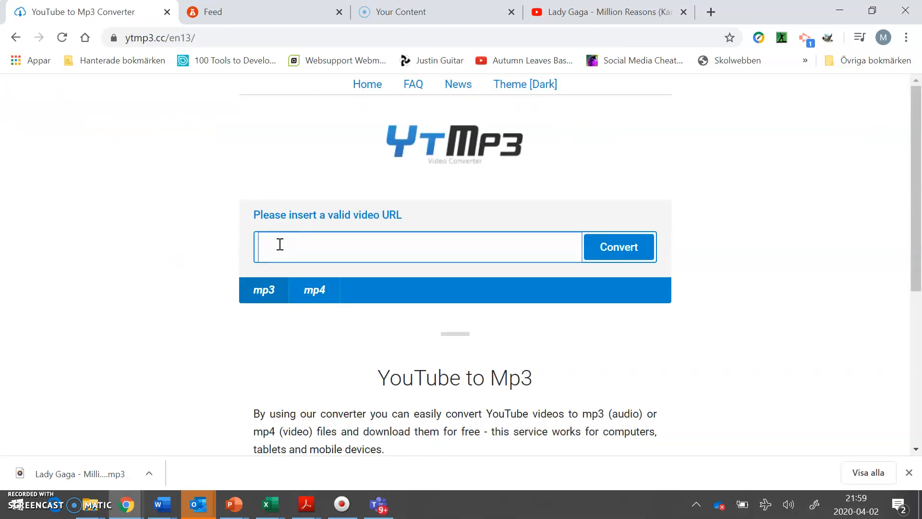
click(418, 247)
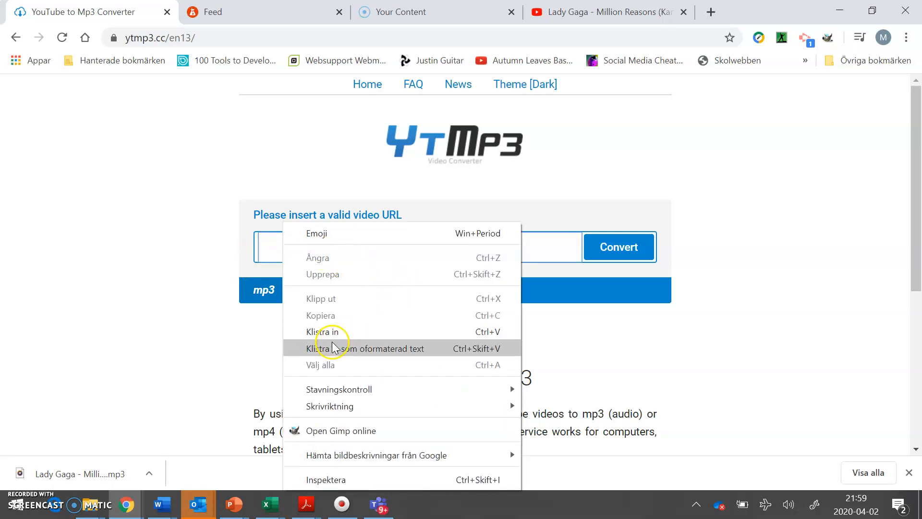
mouse_move(324, 336)
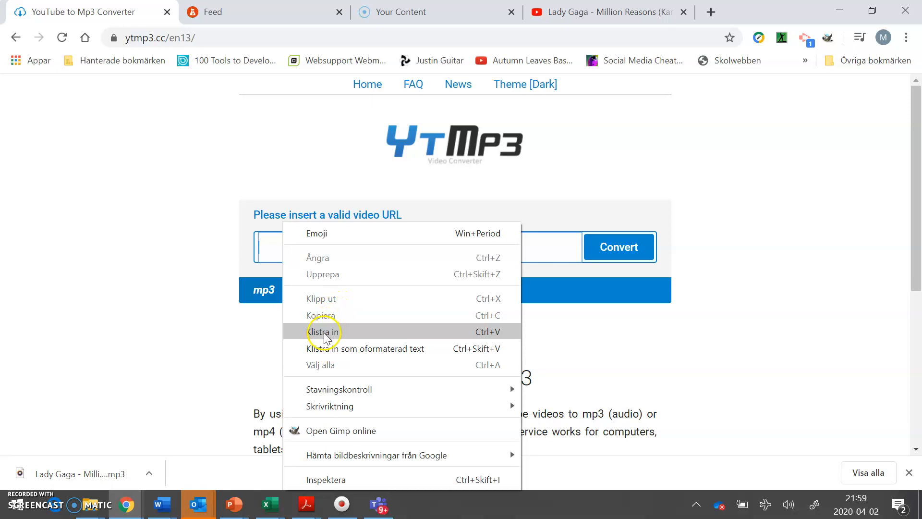
click(324, 331)
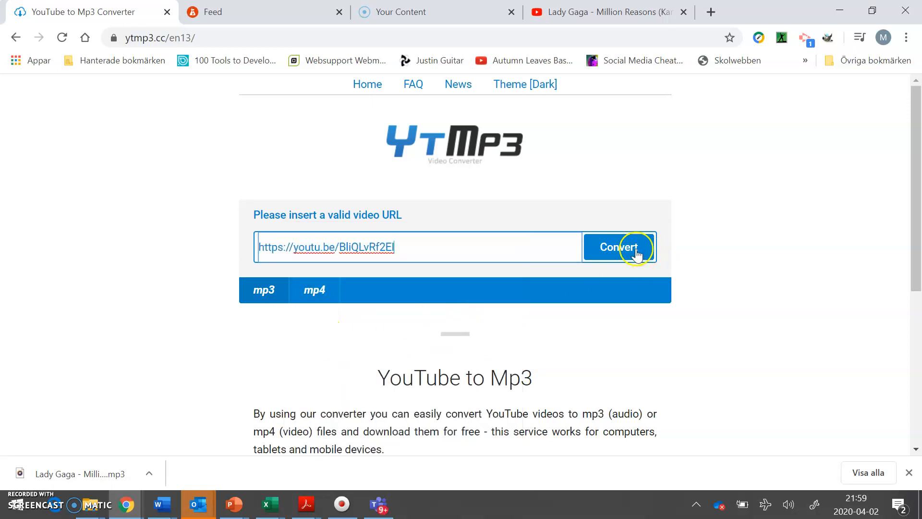
click(617, 247)
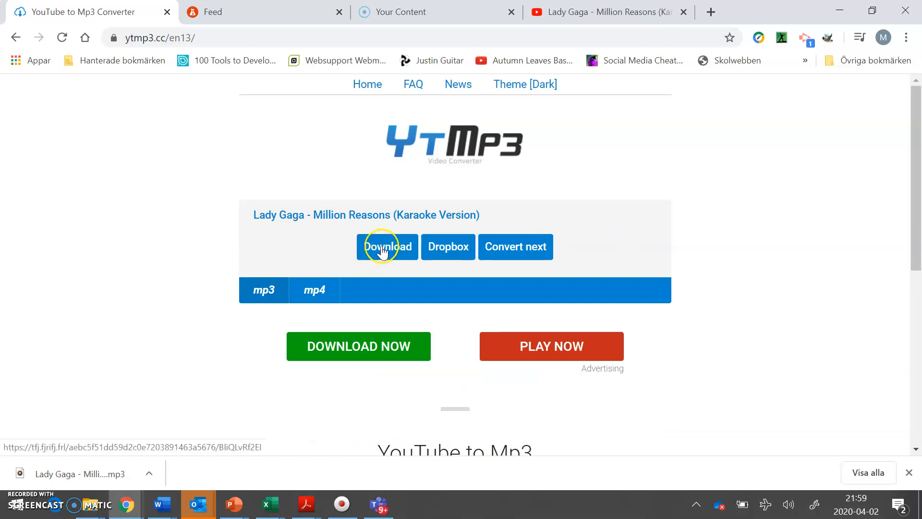
Step: Start downloading the converted Million Reasons MP3 file
click(387, 247)
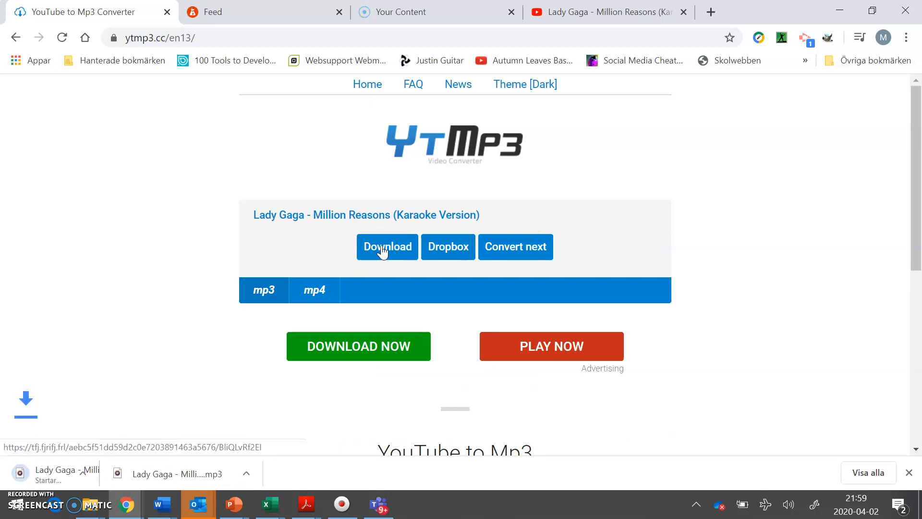
click(387, 247)
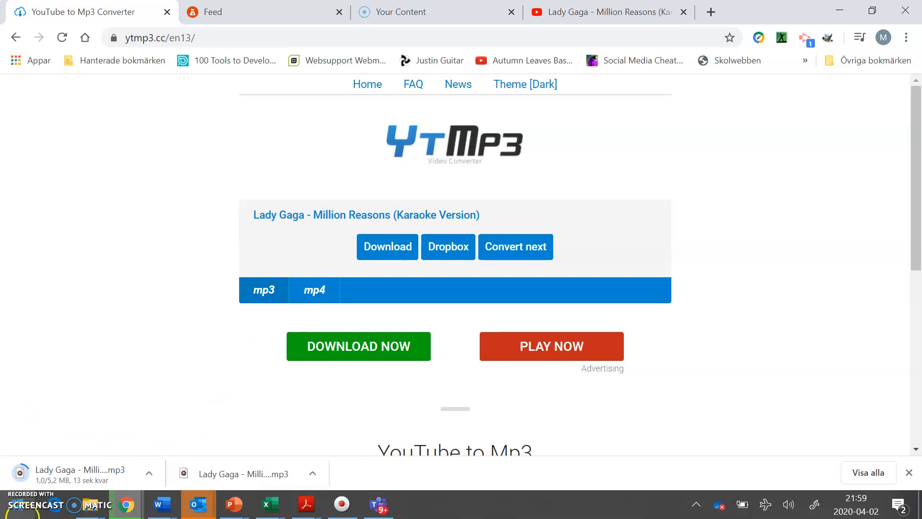